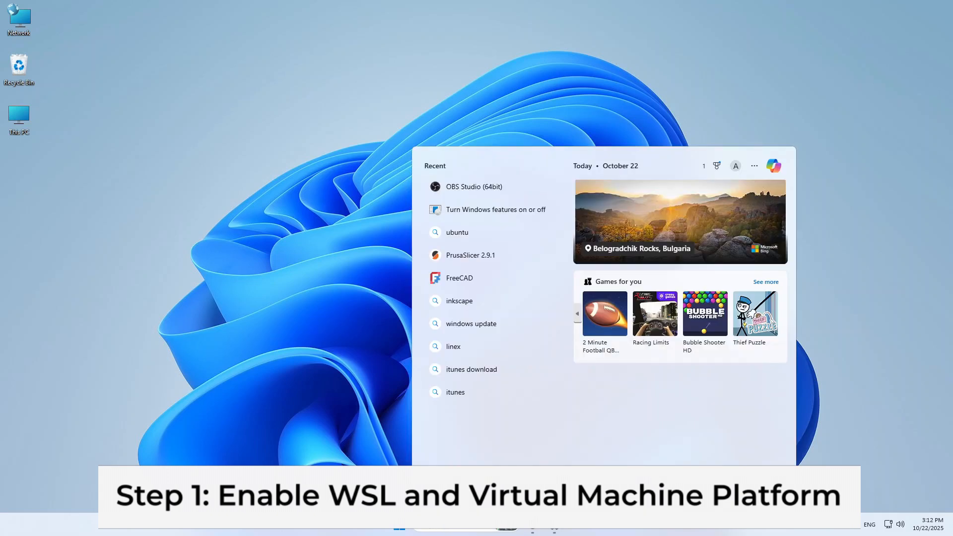
Turn on Windows Subsystem for Linux alongside Virtual Machine Platform, apply, and dismiss the notice
{"action": "type", "text": "turn"}
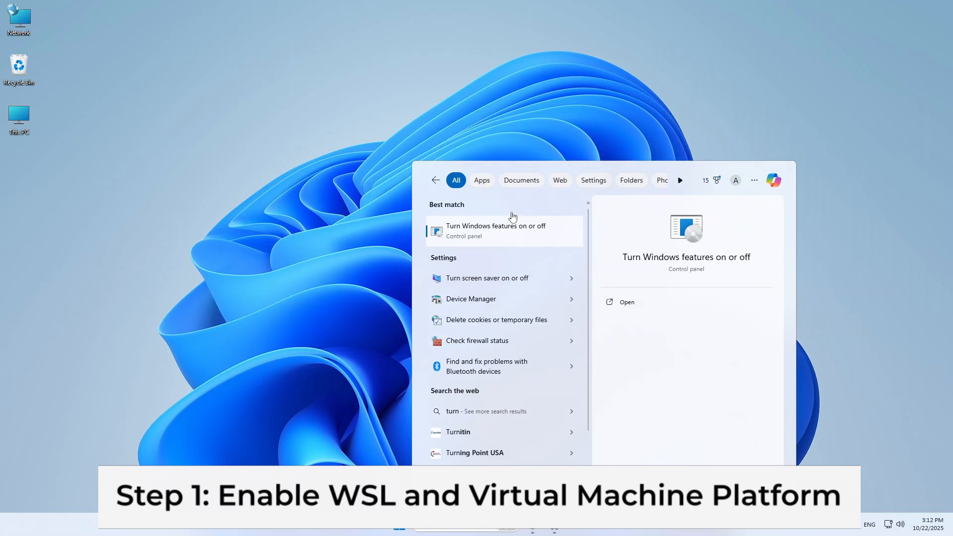
{"action": "left_click", "coordinate": [495, 230]}
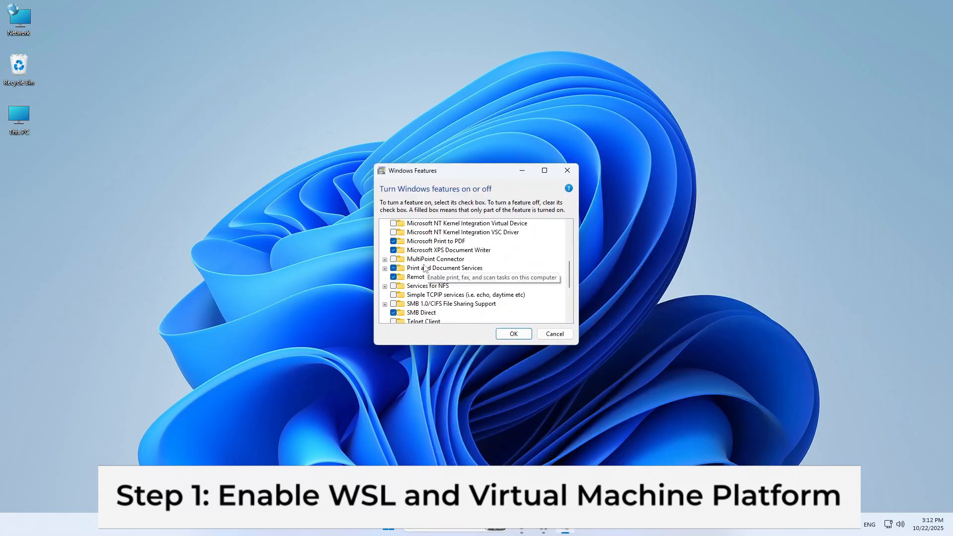
{"action": "scroll", "scroll_direction": "down", "scroll_amount": 3}
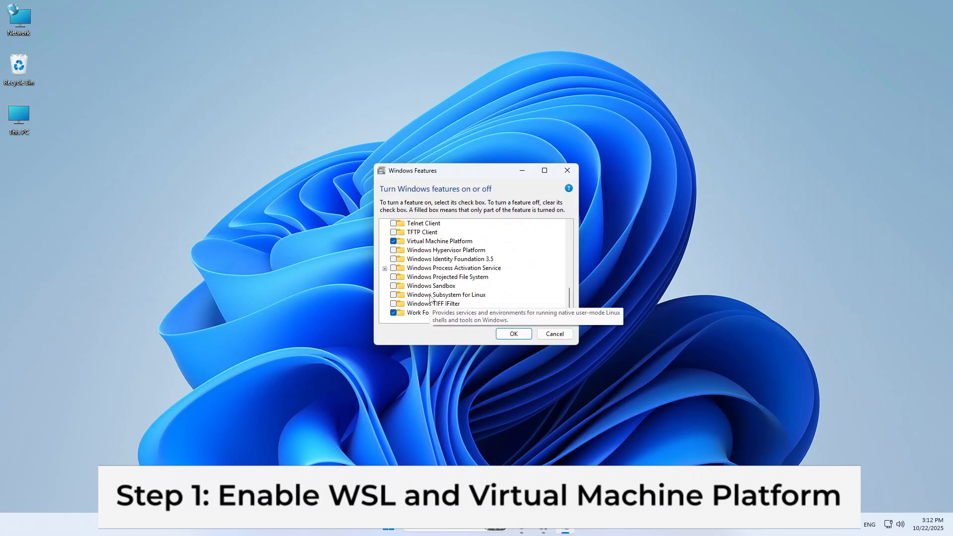
{"action": "mouse_move", "coordinate": [482, 302]}
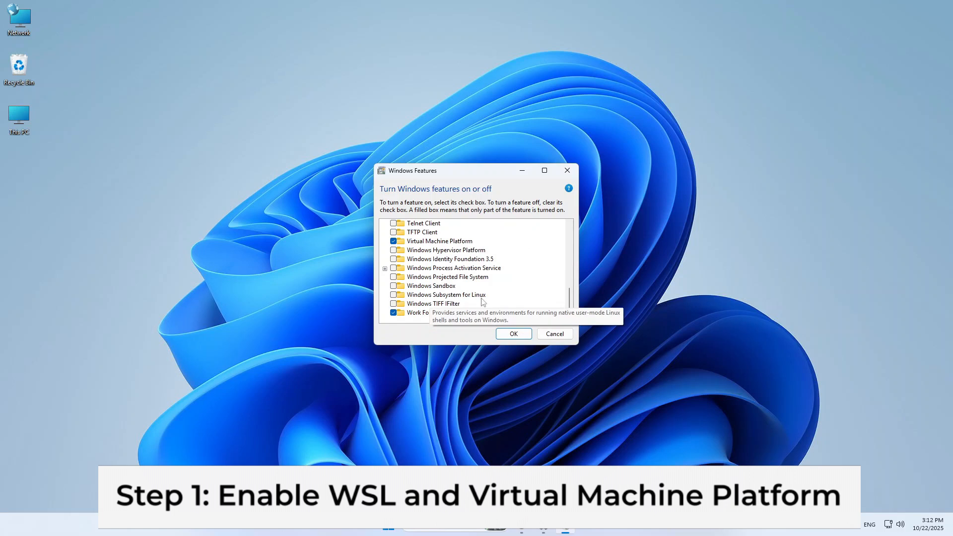
{"action": "left_click", "coordinate": [446, 294]}
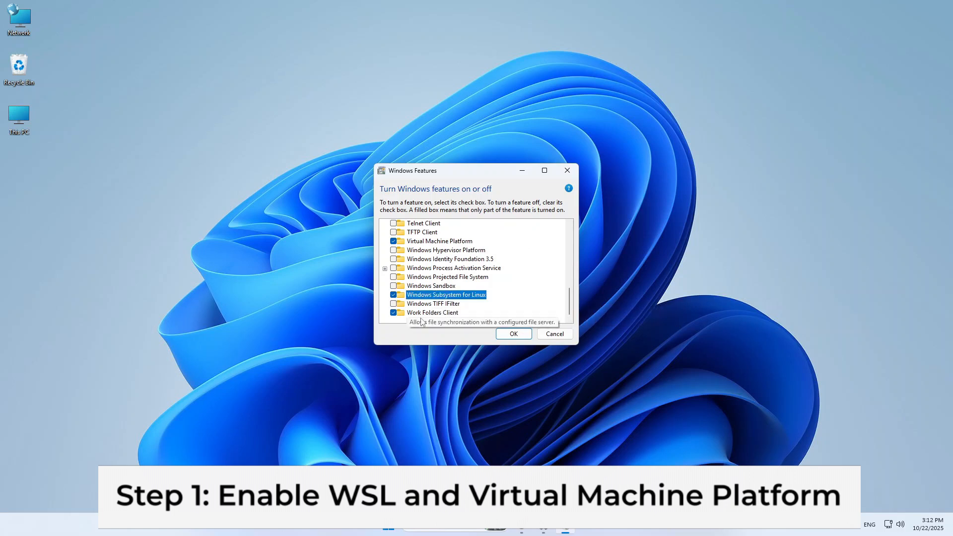
{"action": "left_click", "coordinate": [512, 332]}
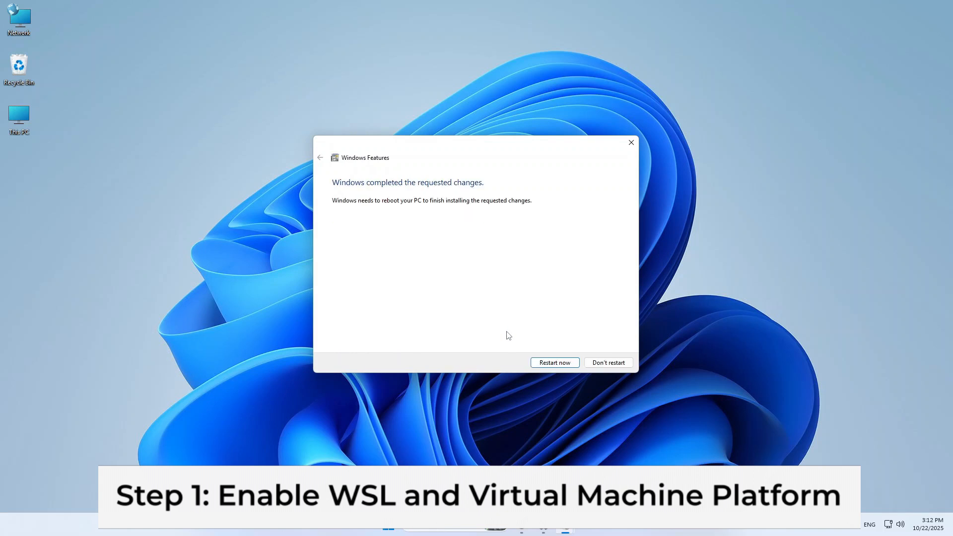
{"action": "left_click", "coordinate": [608, 362]}
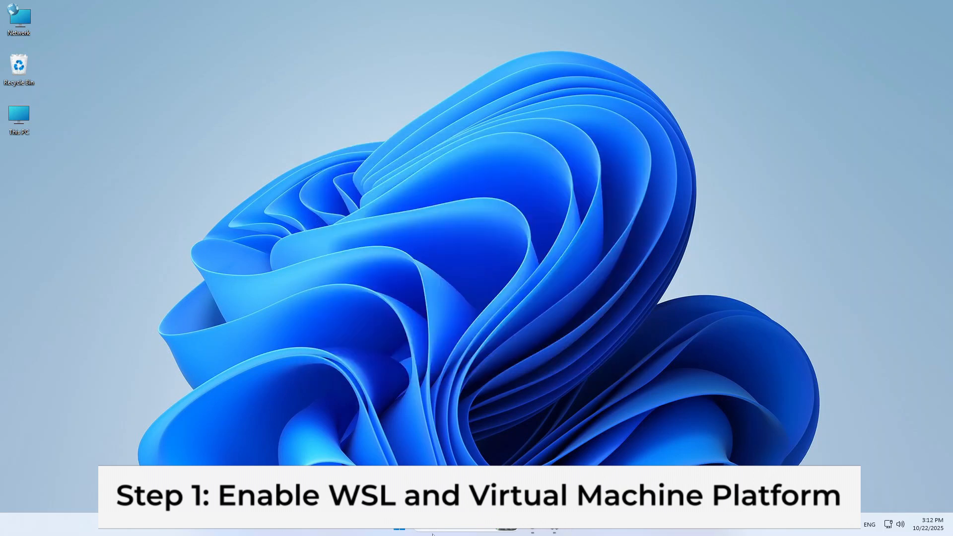
Run wsl --install in Terminal to install Ubuntu, then begin typing the default username
{"action": "left_click", "coordinate": [410, 523]}
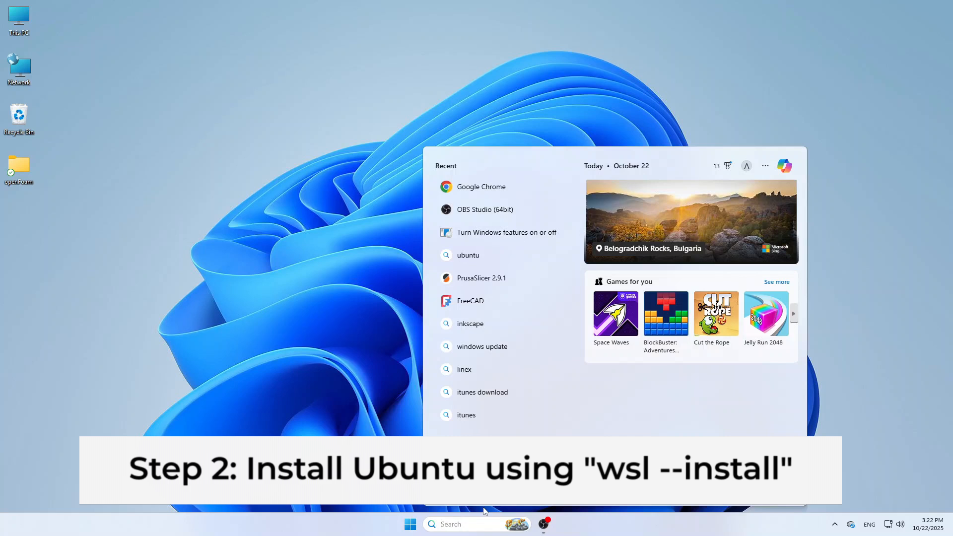
{"action": "type", "text": "terminal"}
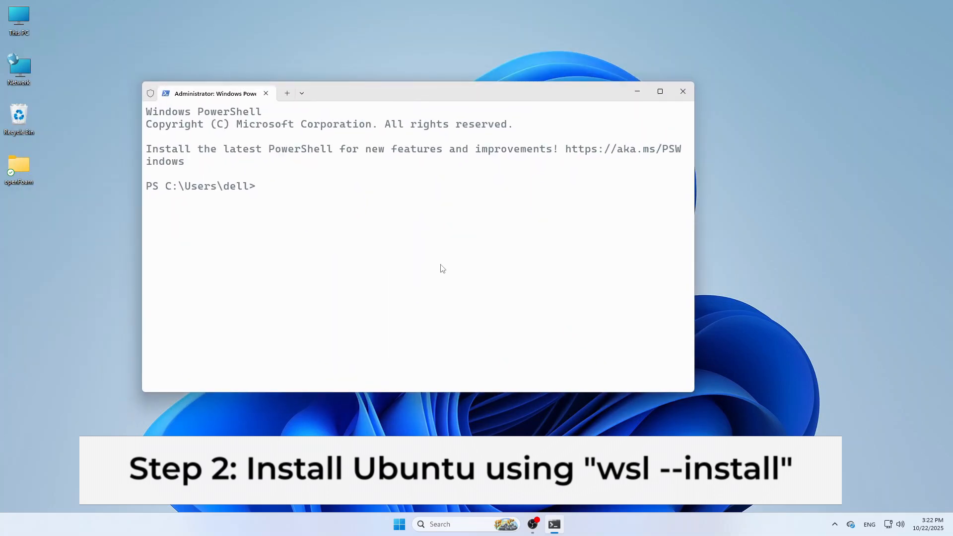
{"action": "type", "text": "ws"}
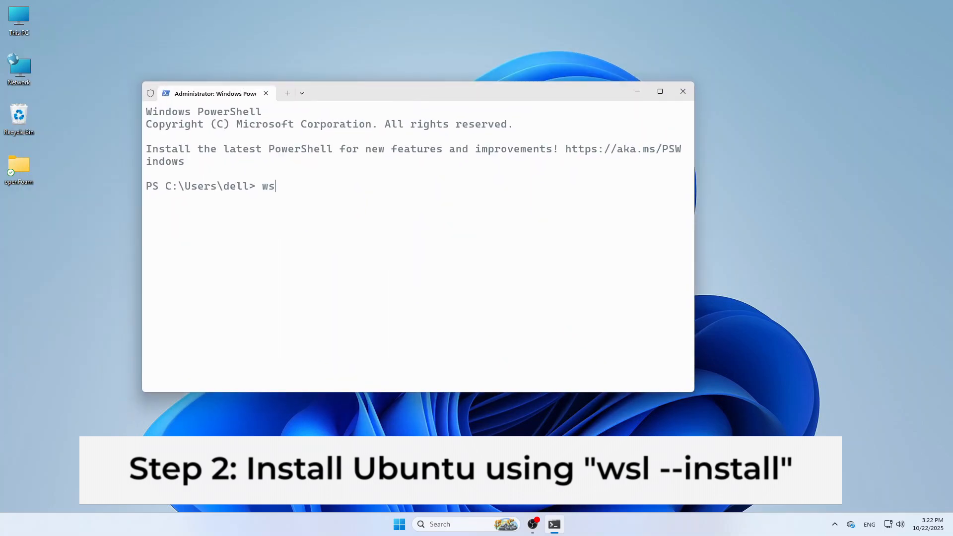
{"action": "type", "text": "l"}
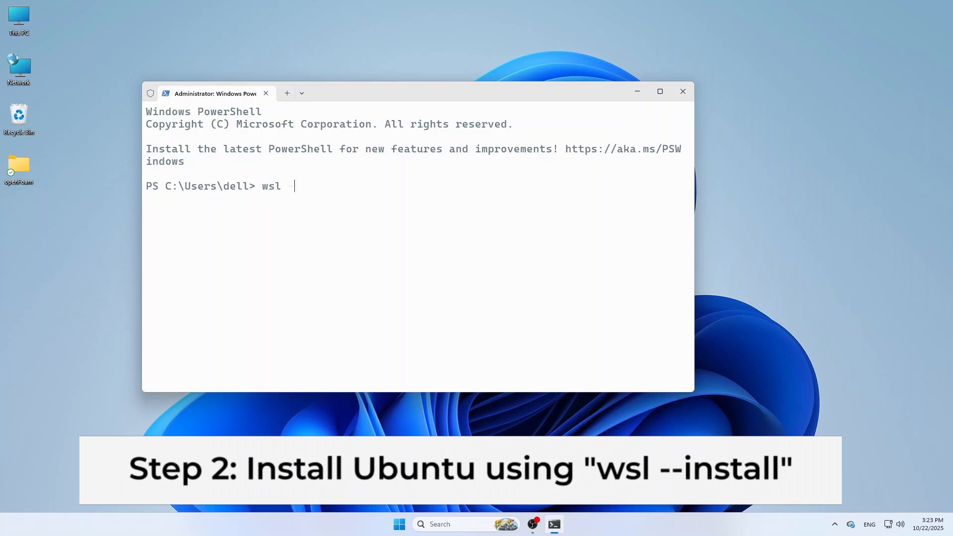
{"action": "type", "text": "--insta"}
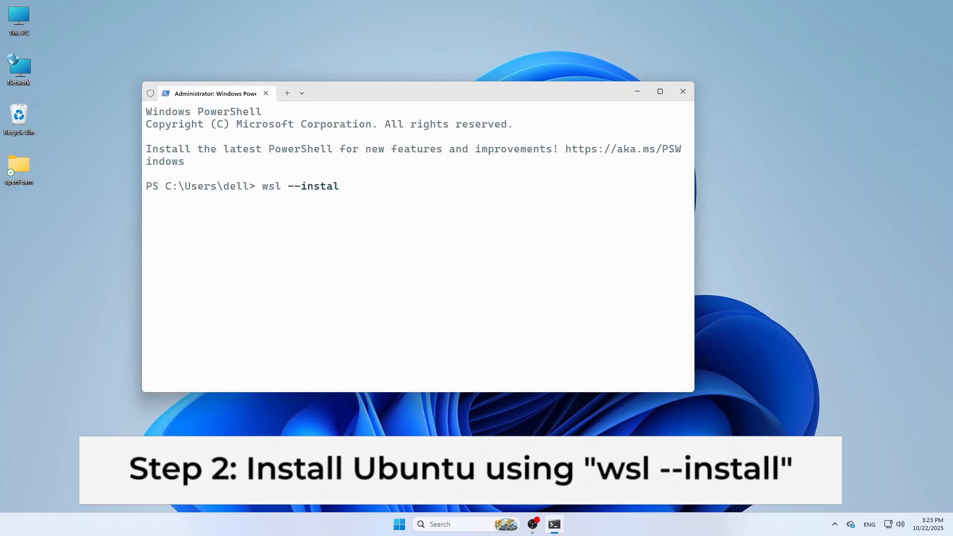
{"action": "type", "text": "l"}
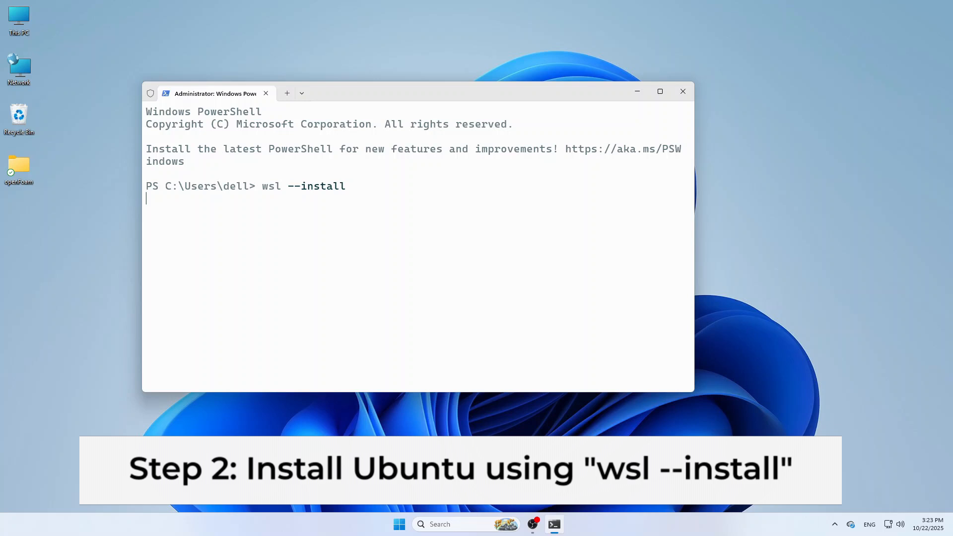
{"action": "key", "text": "Return"}
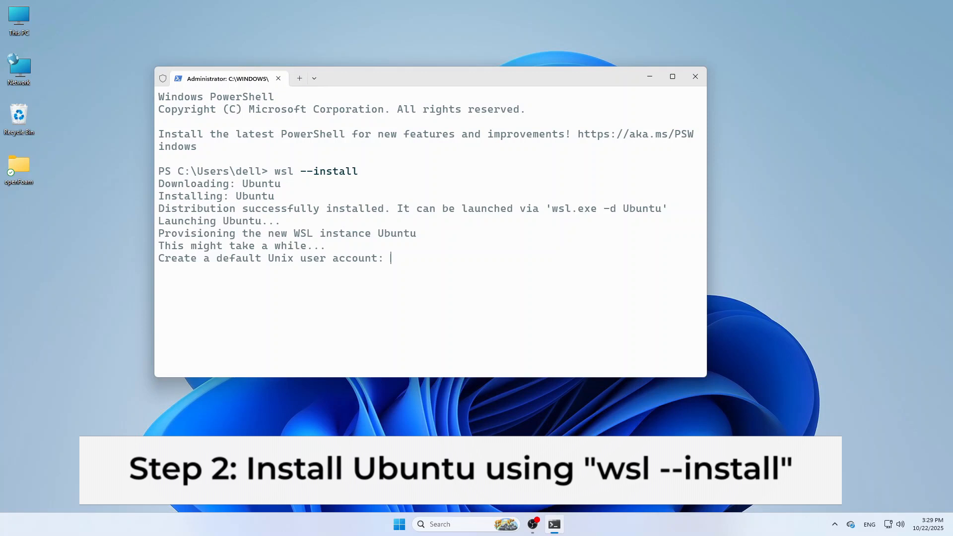
{"action": "type", "text": "del"}
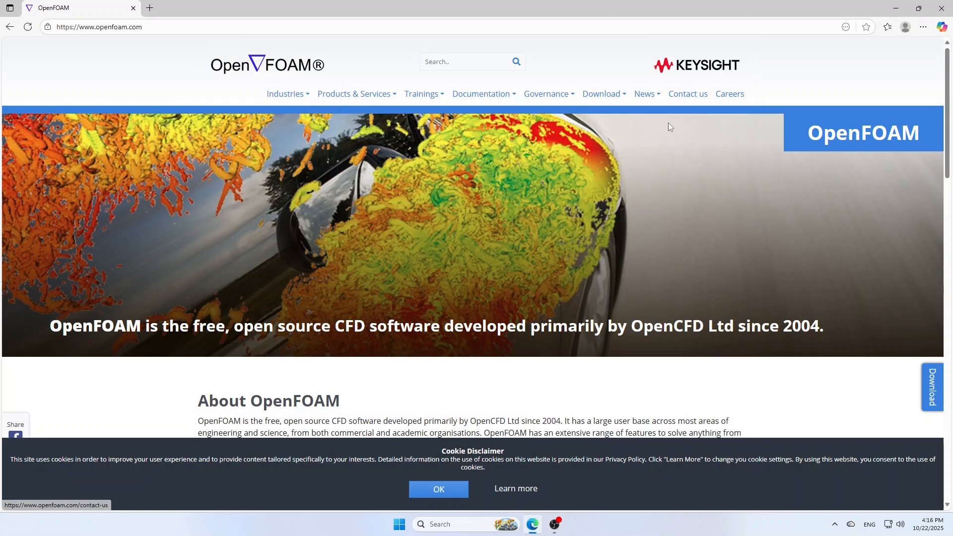
Go from openfoam.com Download > Linux to the Debian + Ubuntu precompiled packages page
{"action": "left_click", "coordinate": [601, 94]}
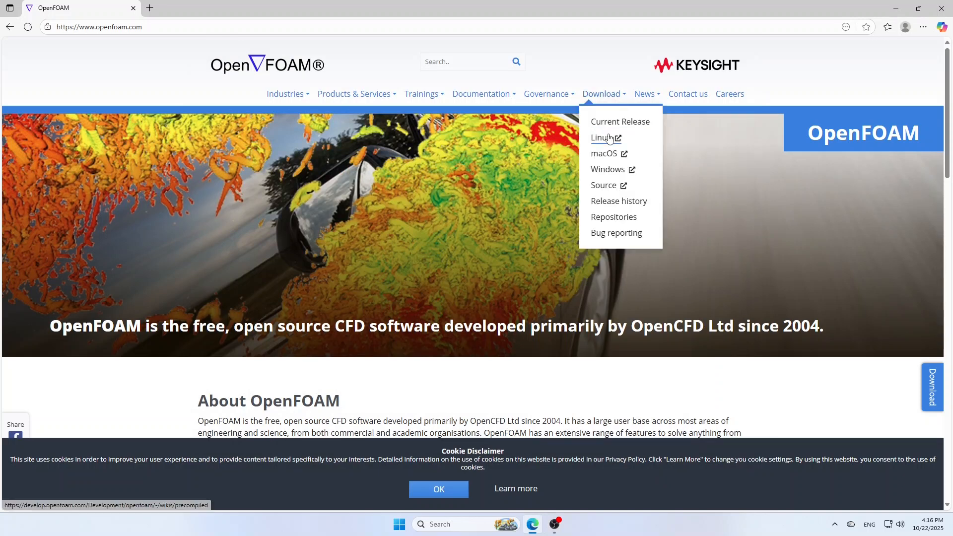
{"action": "left_click", "coordinate": [601, 138]}
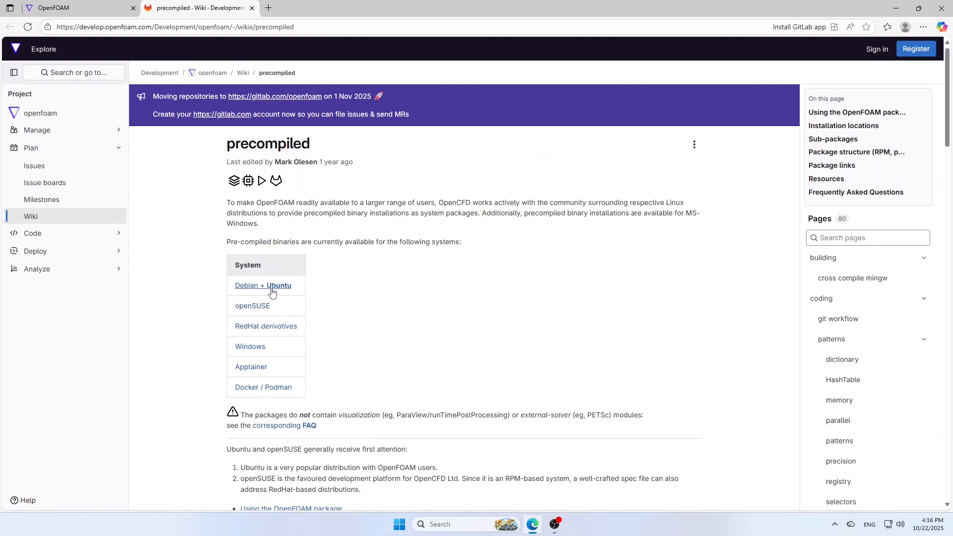
{"action": "left_click", "coordinate": [263, 286]}
{"action": "type", "text": "term"}
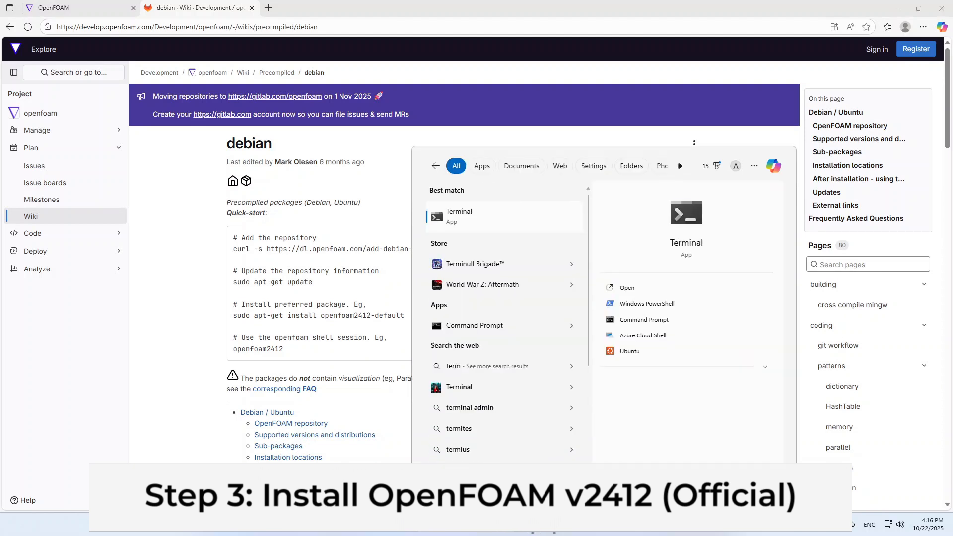
{"action": "mouse_move", "coordinate": [455, 220]}
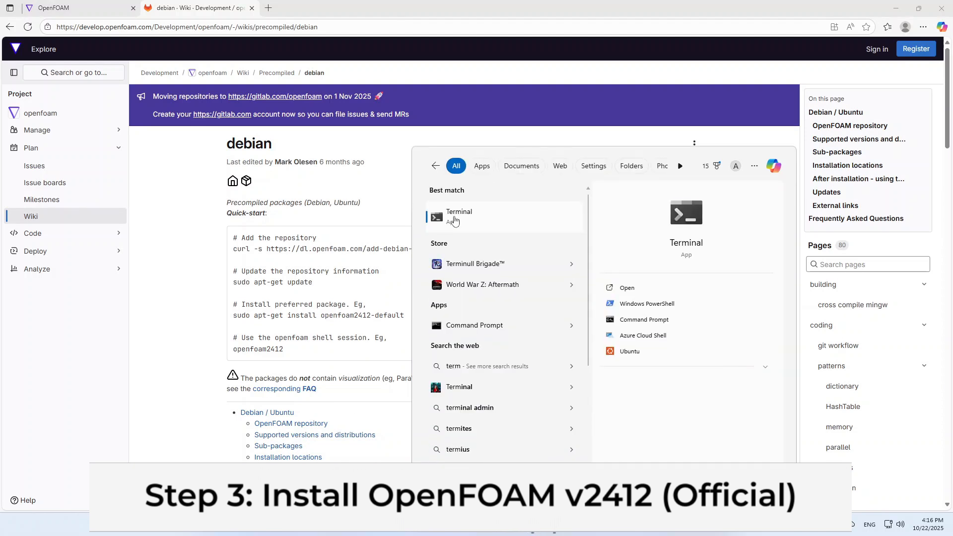
Start wsl and run the repository, apt-get update and openfoam2412-default install commands, confirming Y
{"action": "left_click", "coordinate": [647, 303]}
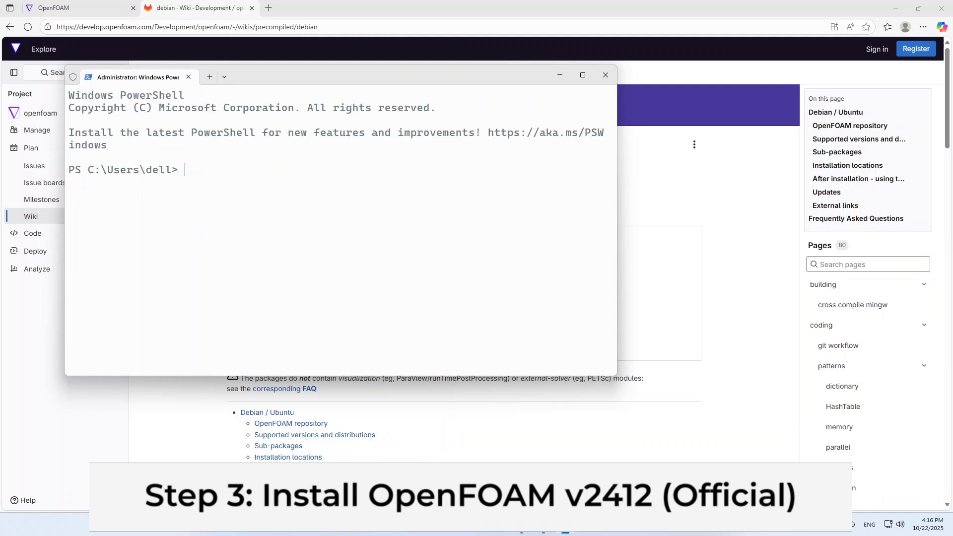
{"action": "type", "text": "wsl"}
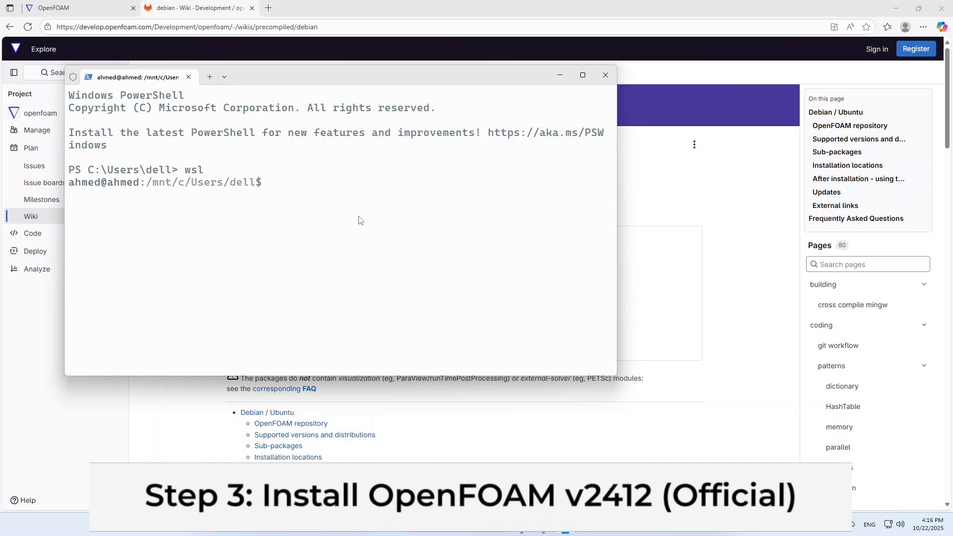
{"action": "left_click", "coordinate": [604, 75]}
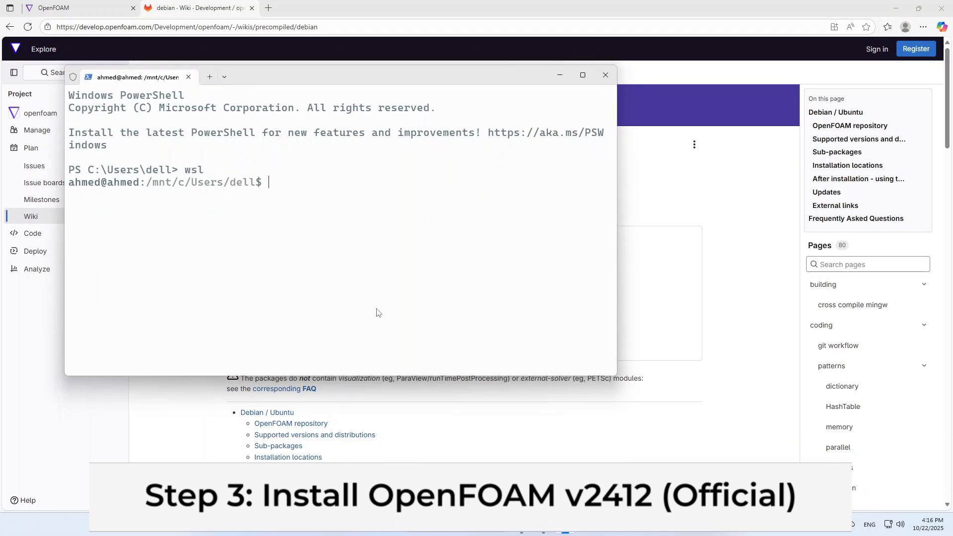
{"action": "type", "text": "# Add the repository"}
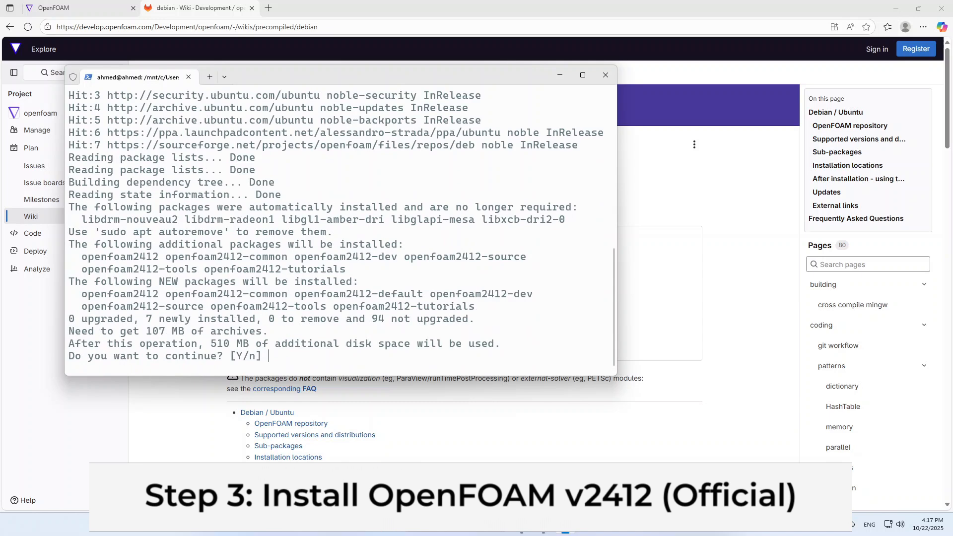
{"action": "type", "text": "Y"}
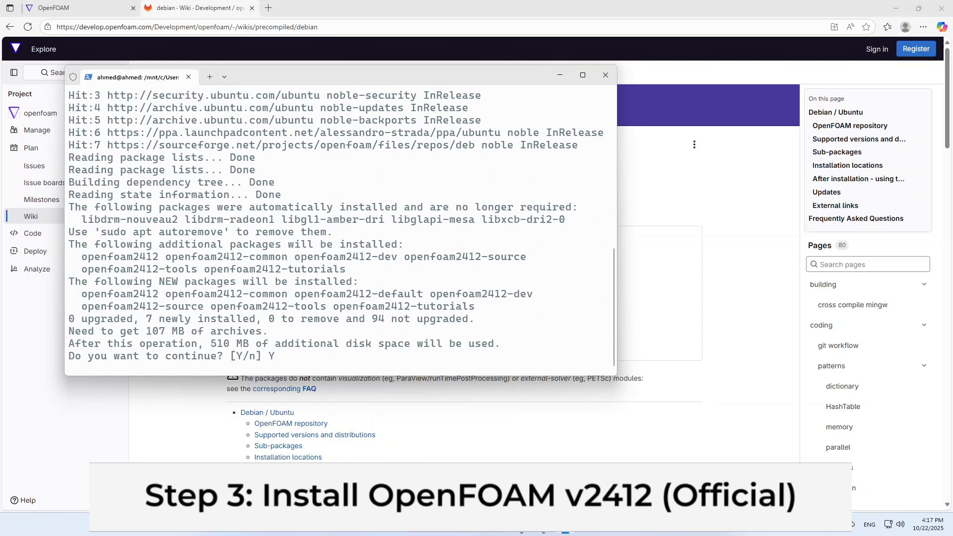
{"action": "key", "text": "Return"}
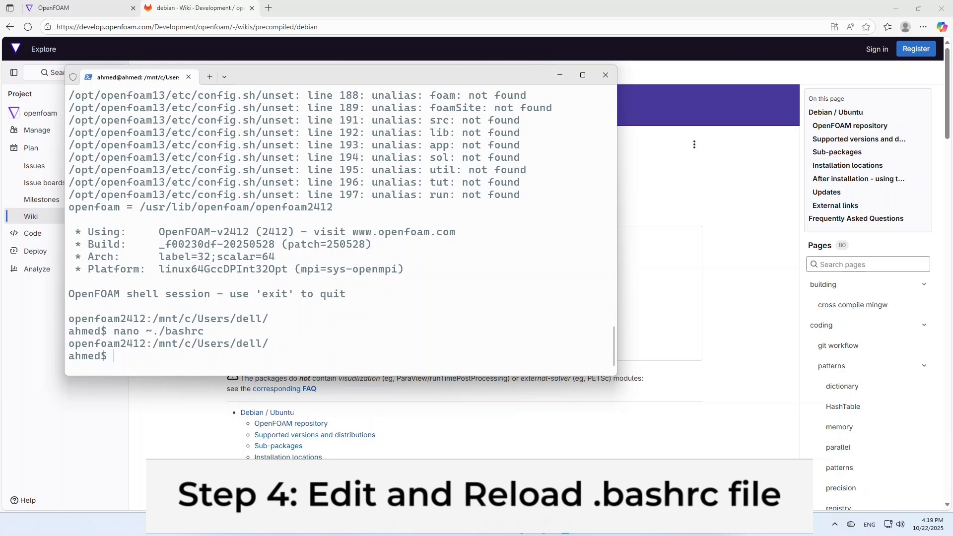
Add 'source /usr/lib/openfoam/openfoam2412/etc/bashrc' to ~/.bashrc in nano and save it
{"action": "type", "text": "nano"}
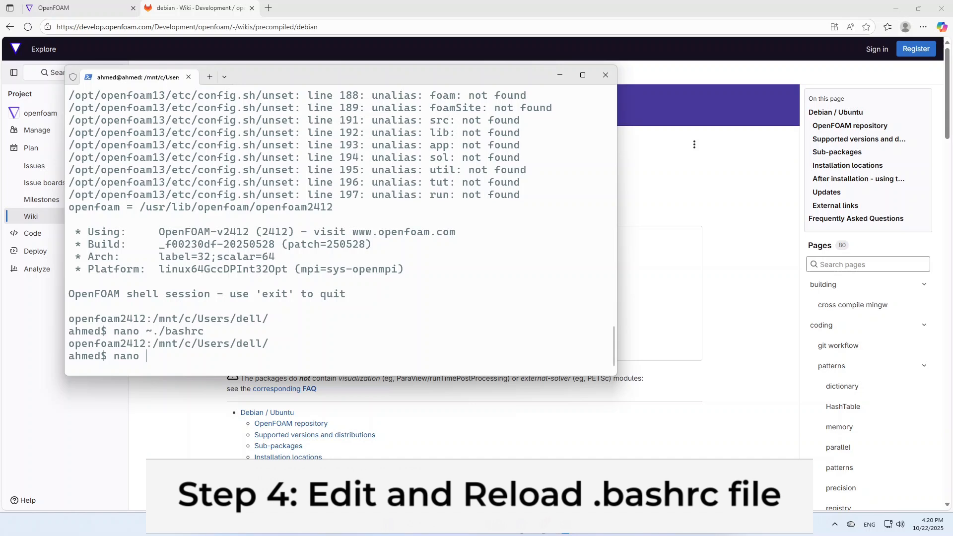
{"action": "type", "text": "~"}
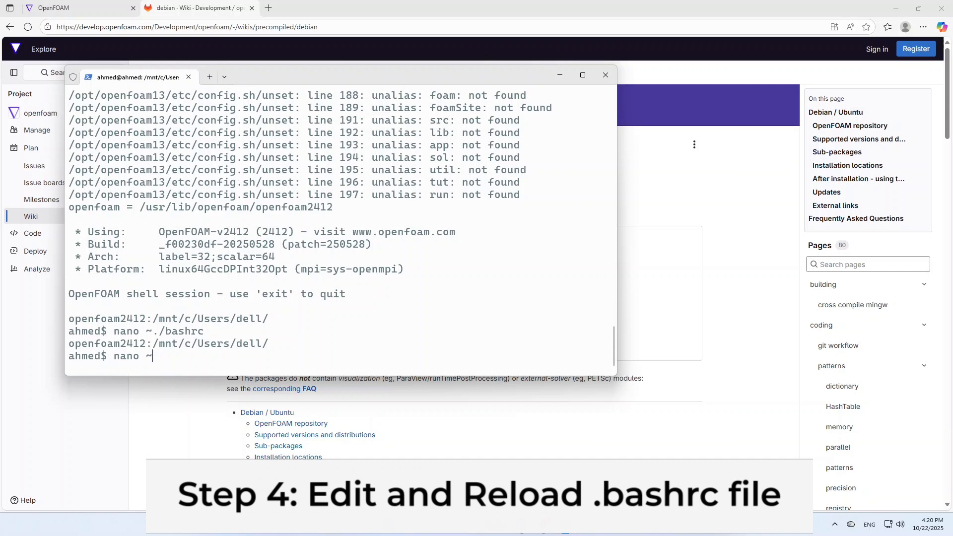
{"action": "type", "text": "/.bash"}
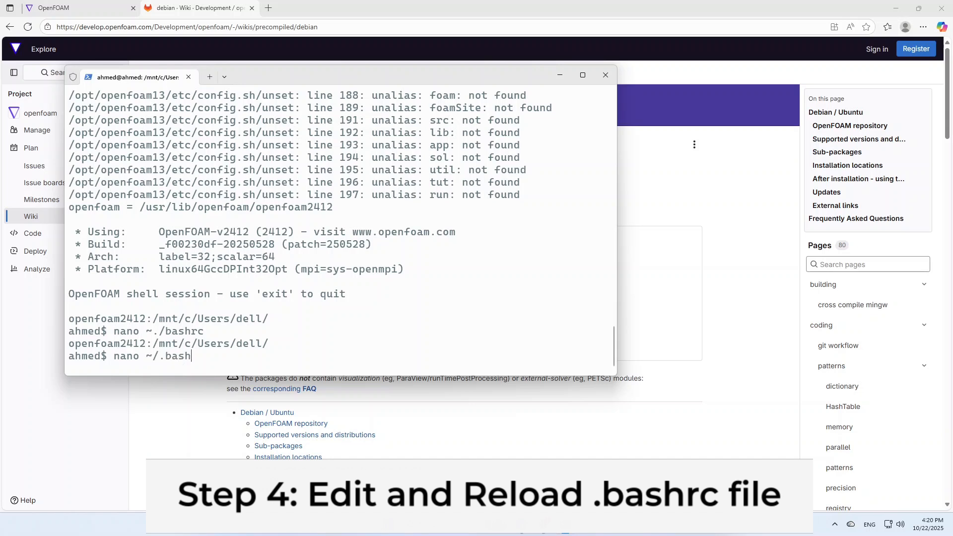
{"action": "key", "text": "Return"}
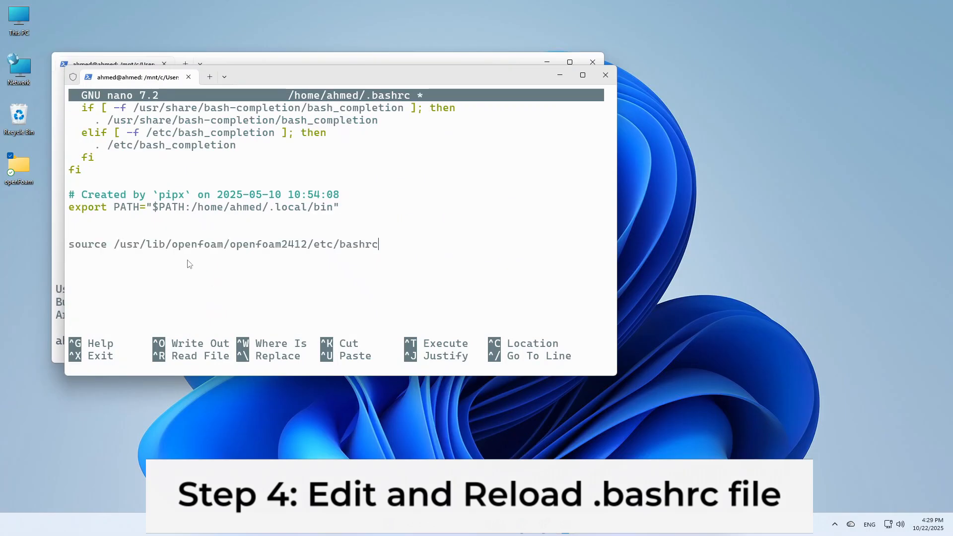
{"action": "mouse_move", "coordinate": [145, 254]}
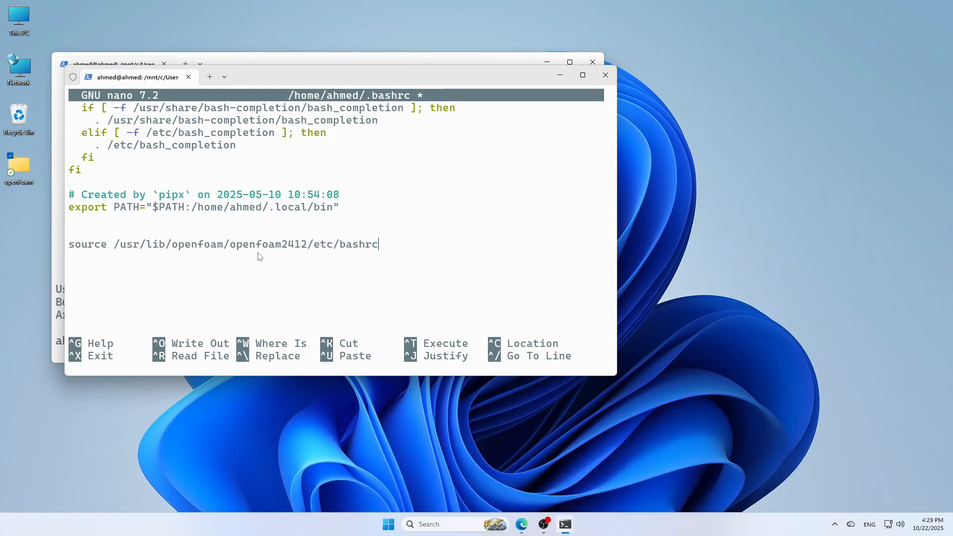
{"action": "mouse_move", "coordinate": [353, 260]}
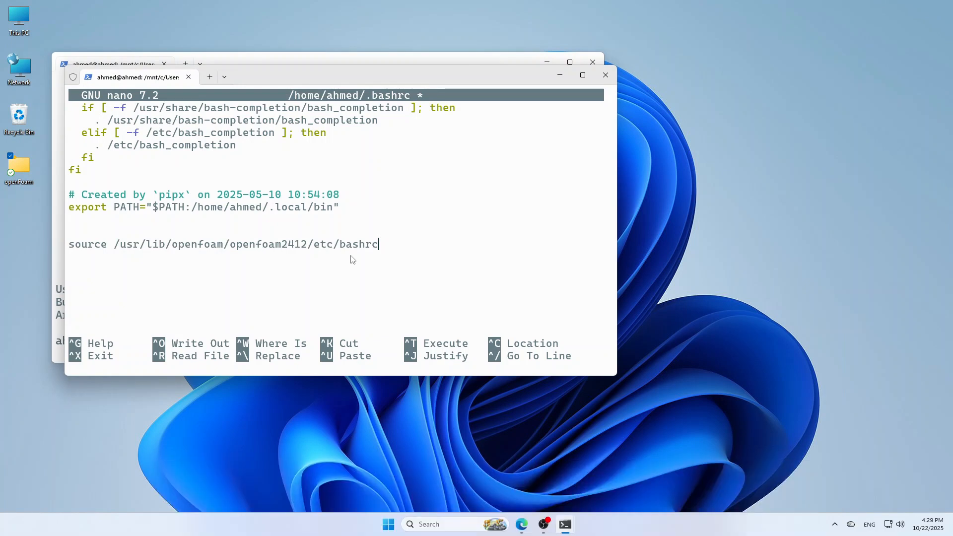
{"action": "mouse_move", "coordinate": [350, 260]}
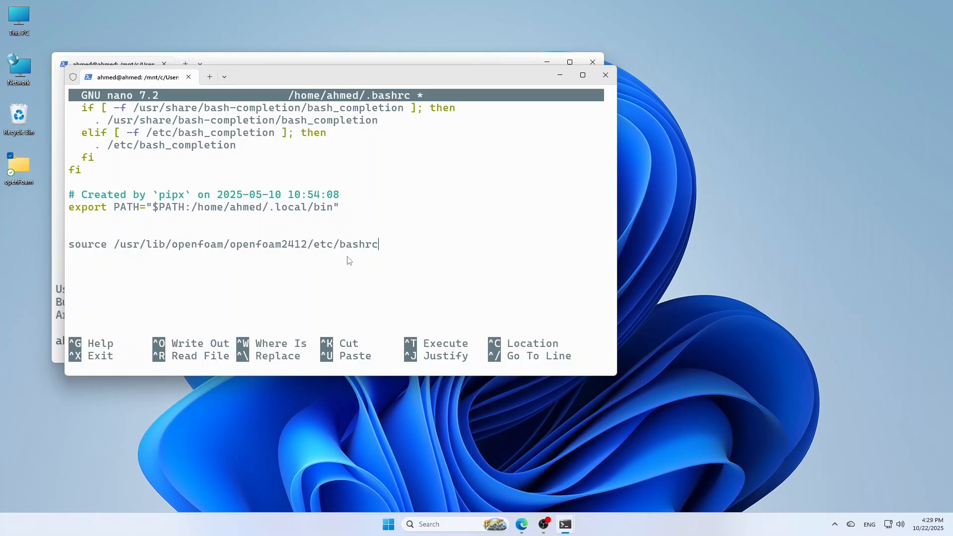
{"action": "key", "text": "ctrl+o"}
{"action": "type", "text": "source ~/.bashrc"}
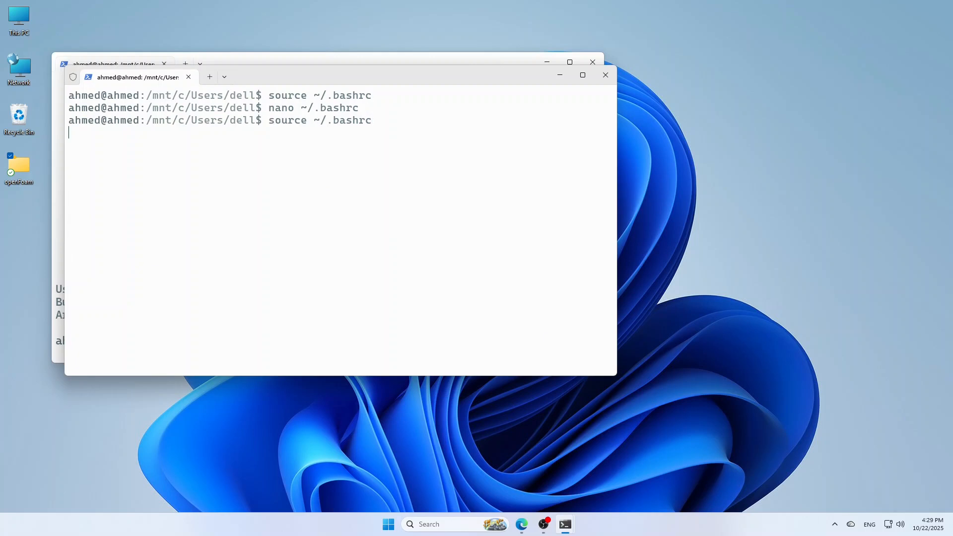
Reload ~/.bashrc and run blockMesh -help to confirm OpenFOAM-2412 is active
{"action": "key", "text": "Return"}
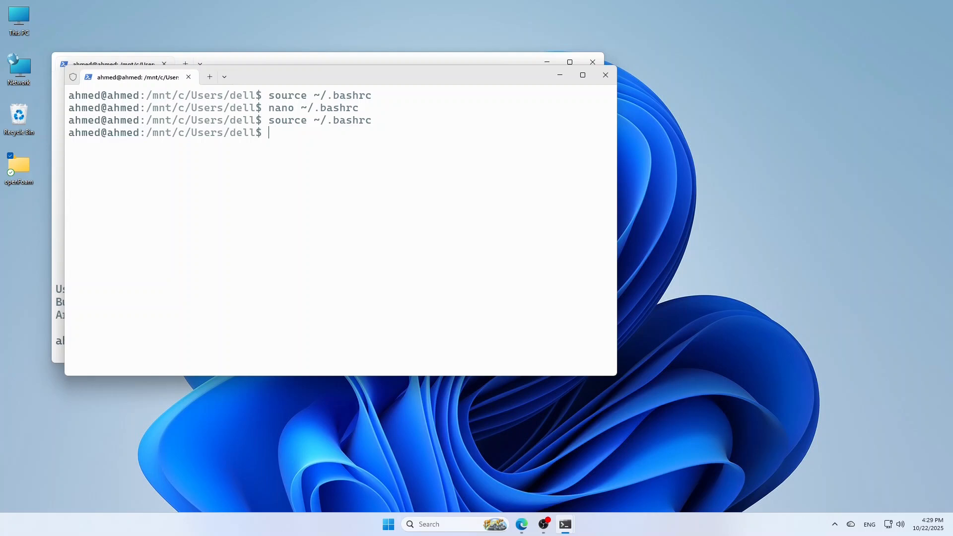
{"action": "type", "text": "blockM"}
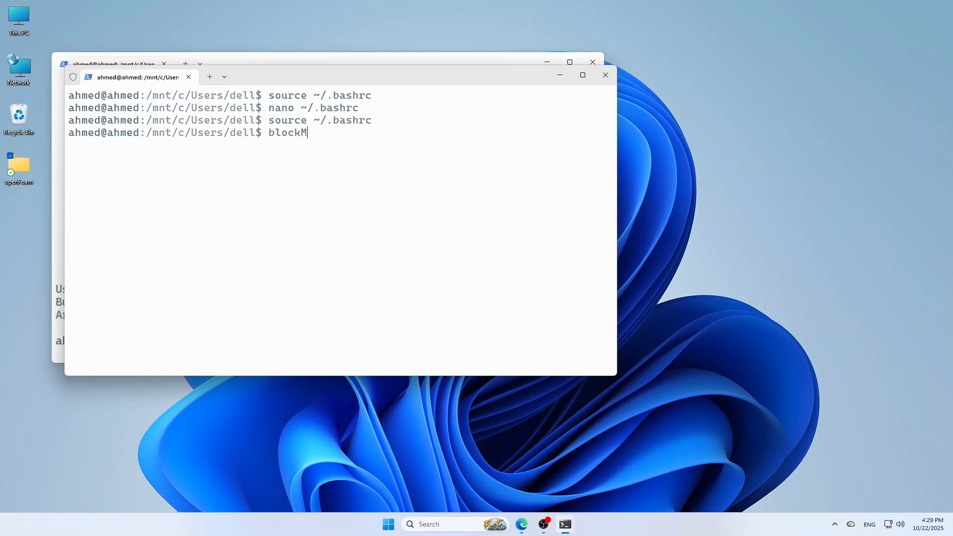
{"action": "type", "text": "esh"}
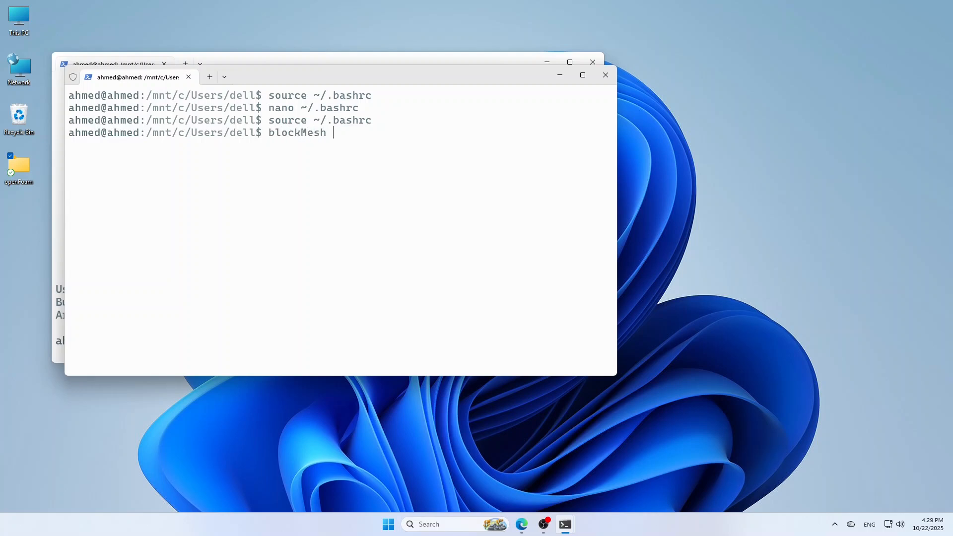
{"action": "type", "text": "-he"}
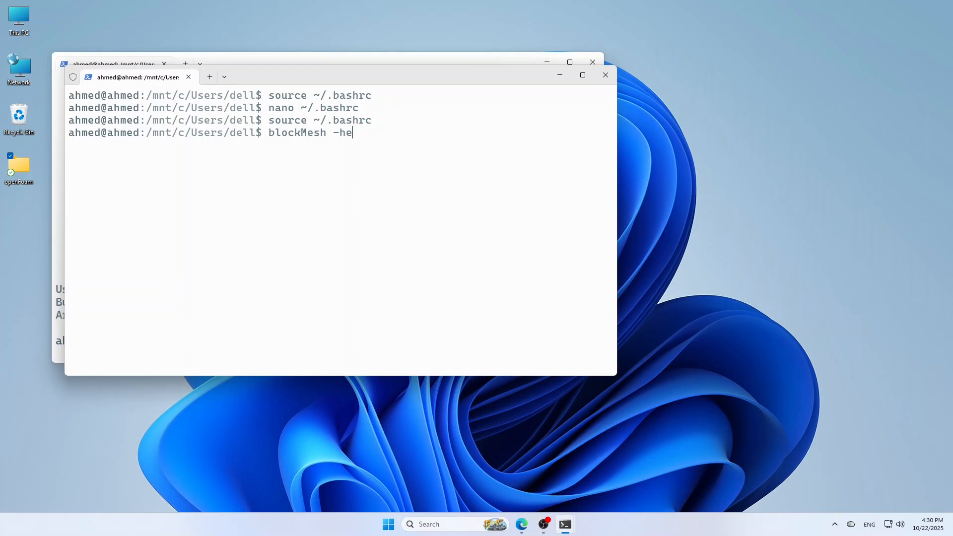
{"action": "key", "text": "Return"}
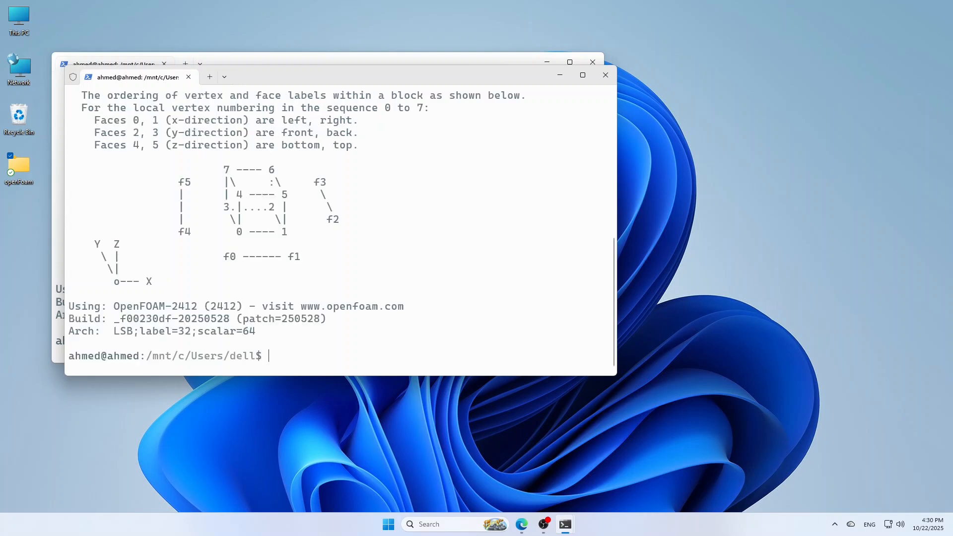
{"action": "mouse_move", "coordinate": [263, 296]}
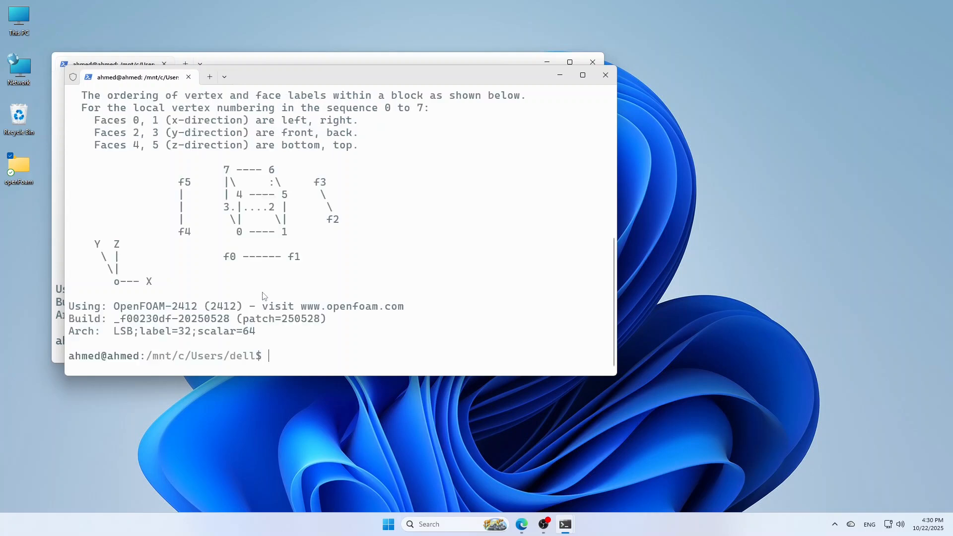
{"action": "mouse_move", "coordinate": [428, 120]}
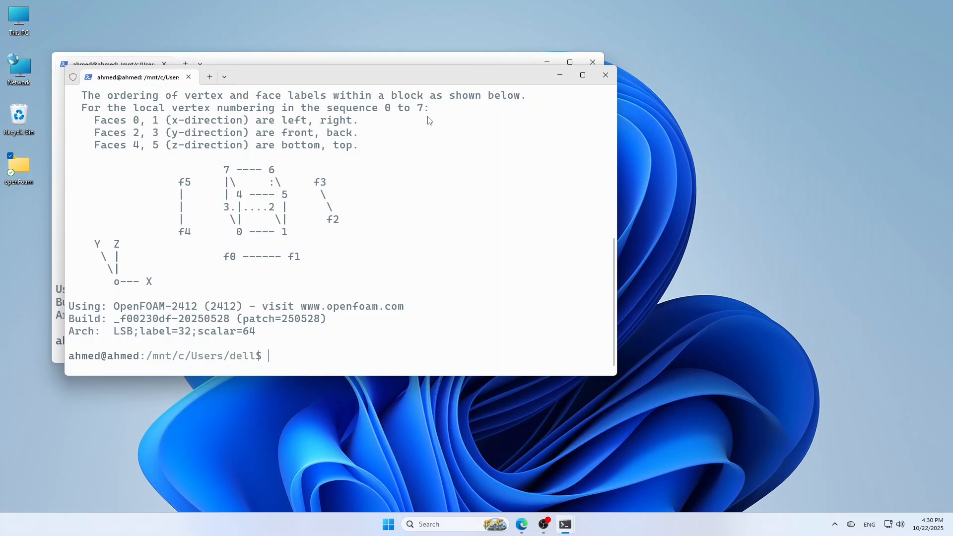
{"action": "left_click", "coordinate": [604, 75]}
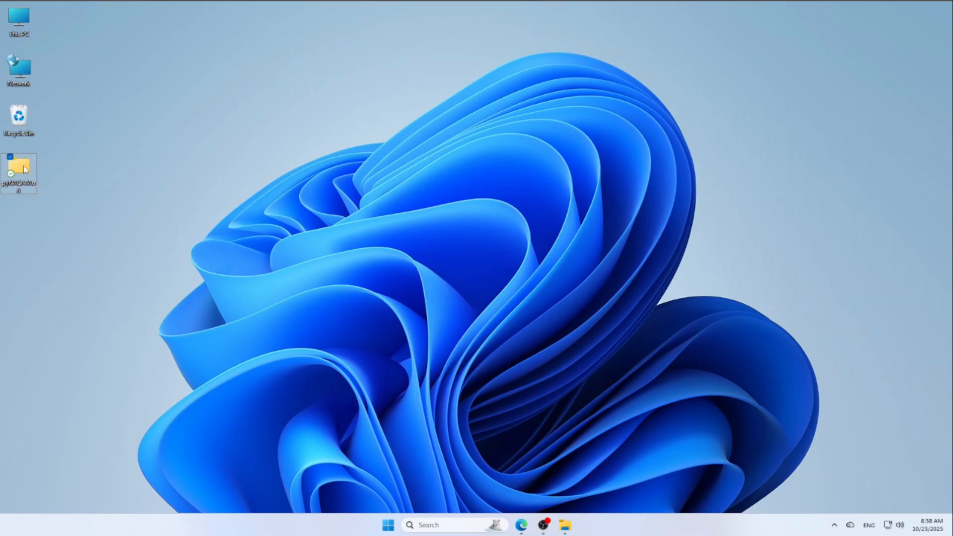
Open a terminal in the pyNACA4AoA desktop folder from its right-click menu
{"action": "right_click", "coordinate": [19, 170]}
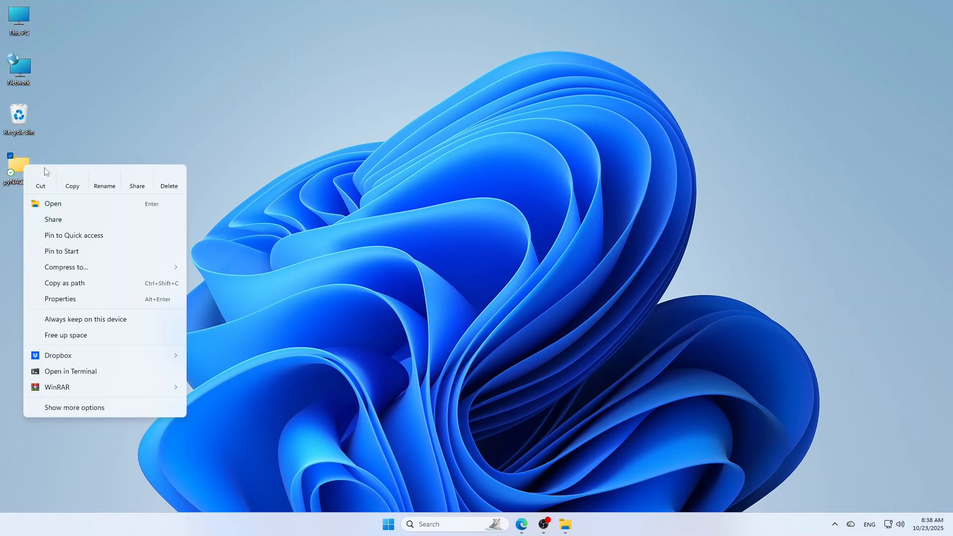
{"action": "left_click", "coordinate": [70, 371]}
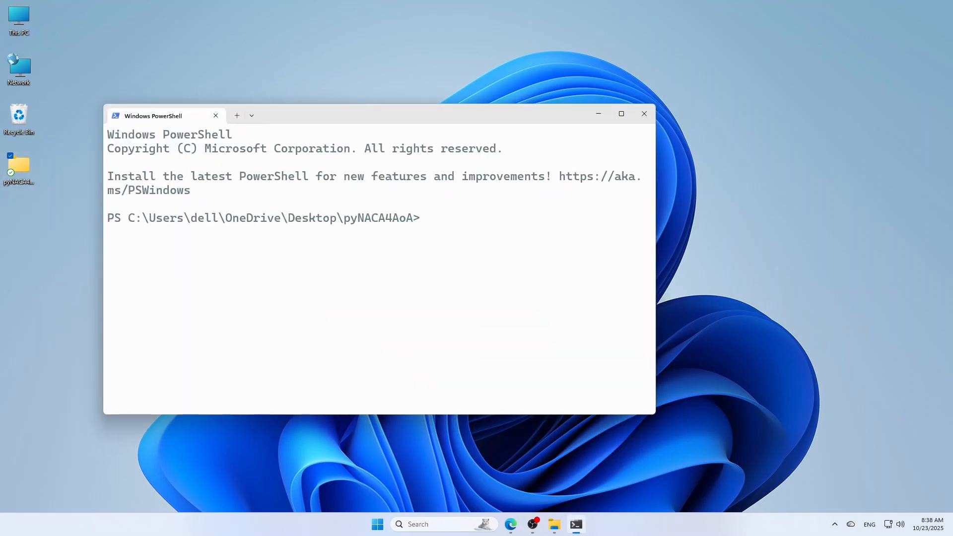
Start wsl, generate the 11040-cell airfoil mesh with blockMesh, and run checkMesh
{"action": "type", "text": "wsl"}
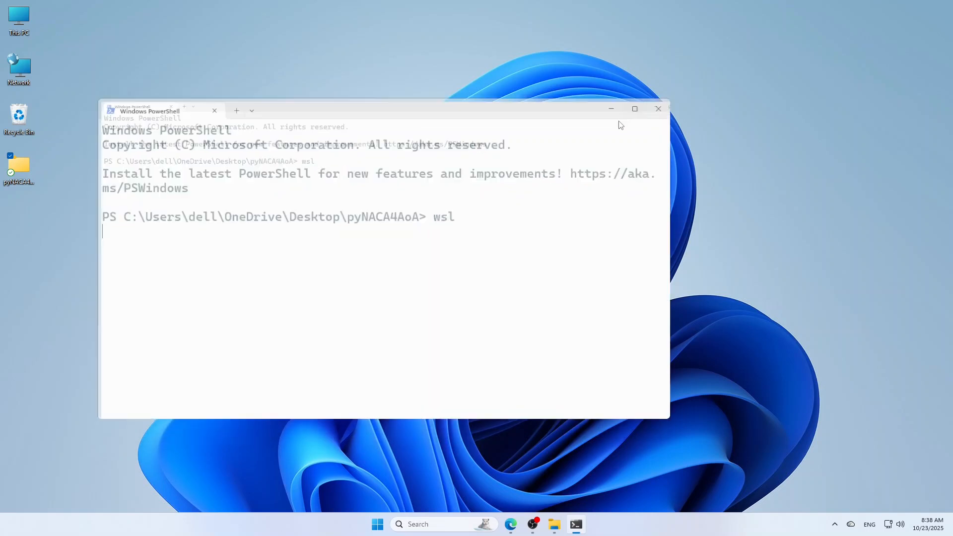
{"action": "left_click", "coordinate": [634, 108]}
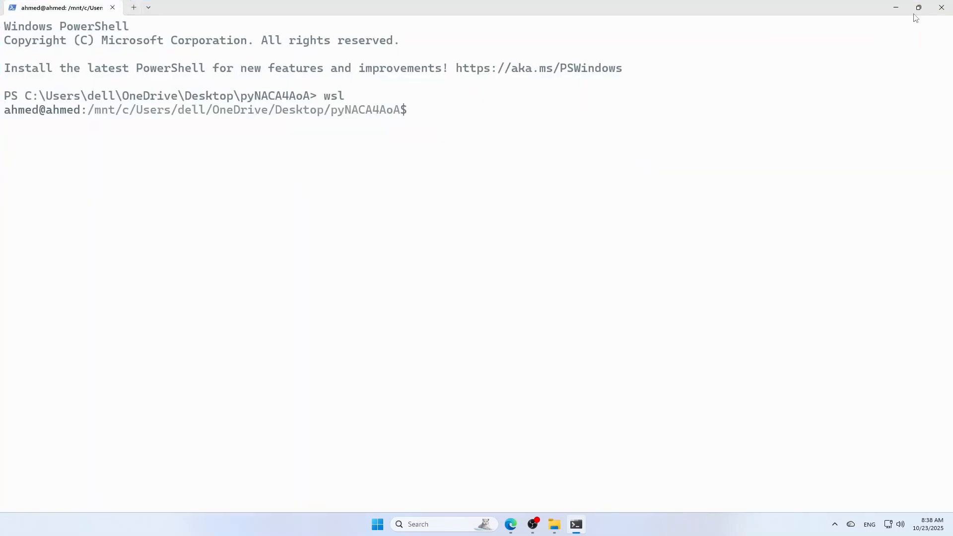
{"action": "left_click", "coordinate": [917, 8]}
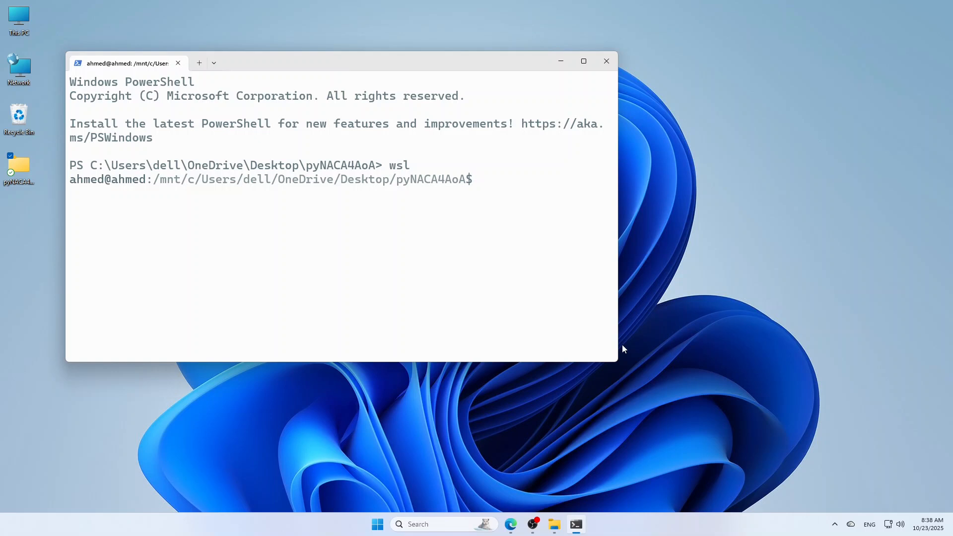
{"action": "mouse_move", "coordinate": [615, 380]}
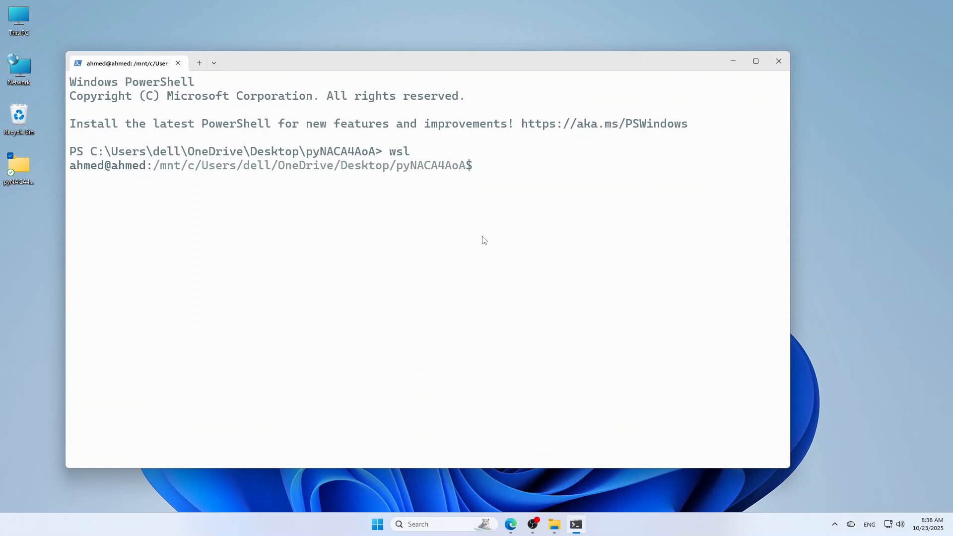
{"action": "type", "text": "block"}
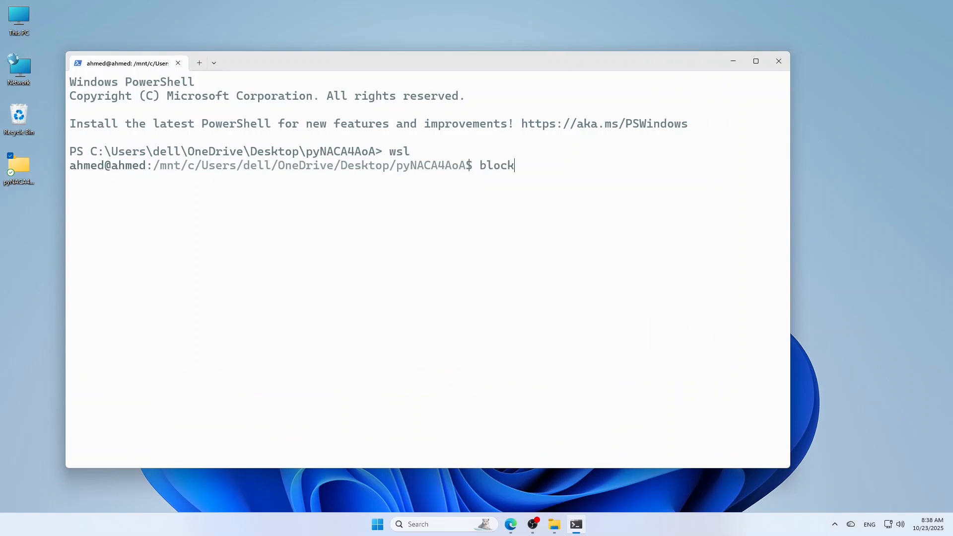
{"action": "type", "text": "Mesh"}
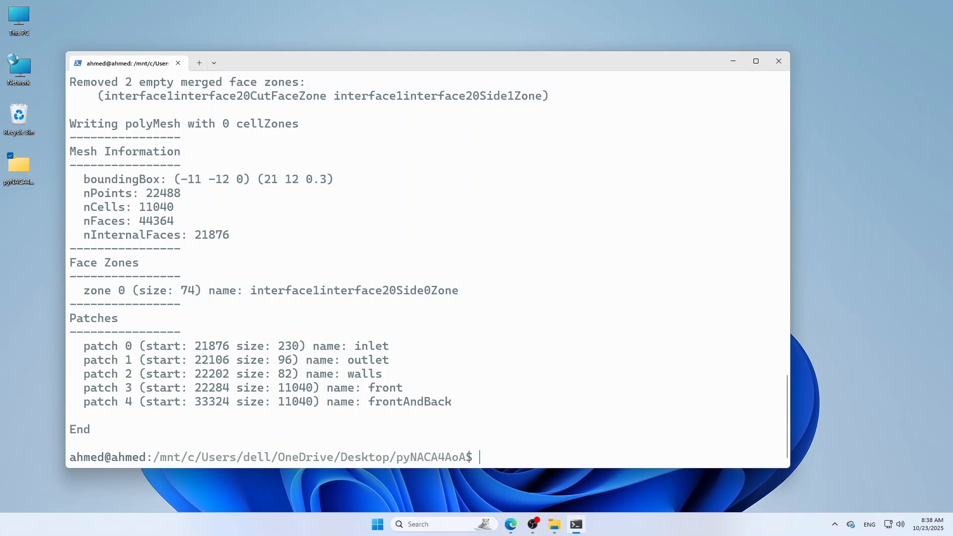
{"action": "type", "text": "c"}
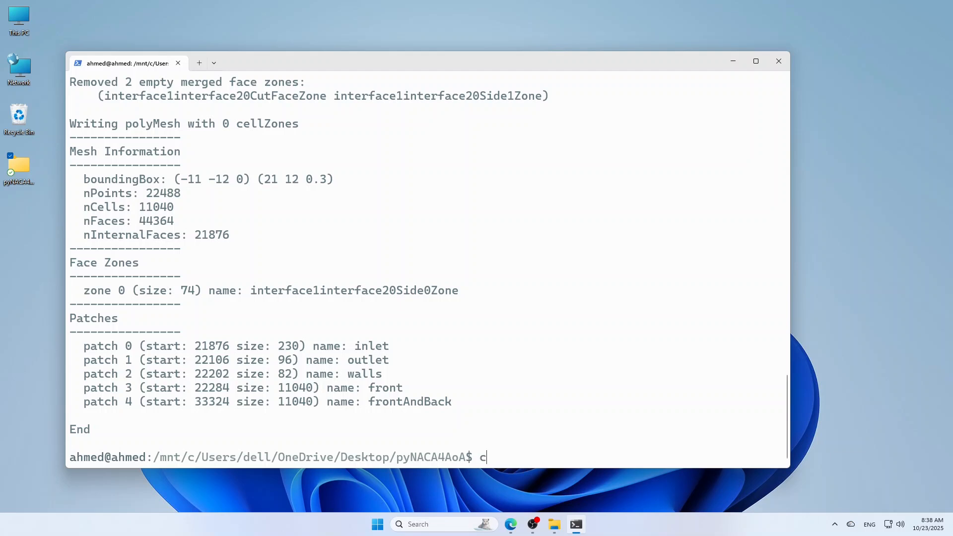
{"action": "type", "text": "heckM"}
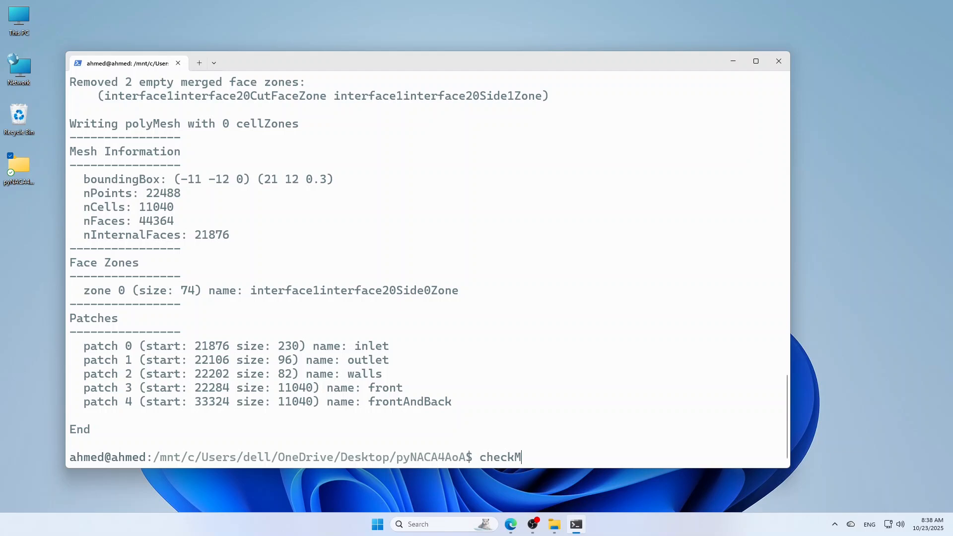
{"action": "key", "text": "Return"}
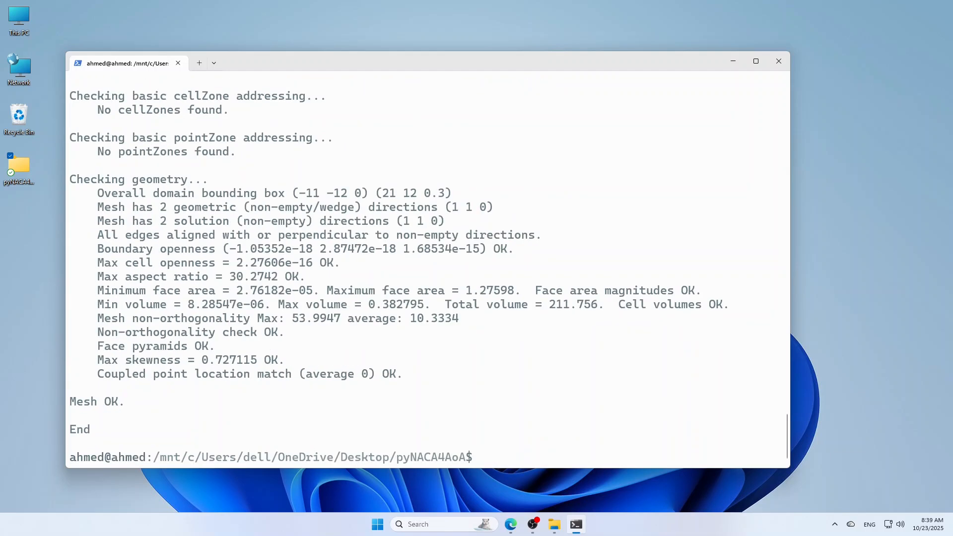
Solve the case with simpleFoam to time 500 and open foam.foam in ParaView
{"action": "type", "text": "simple"}
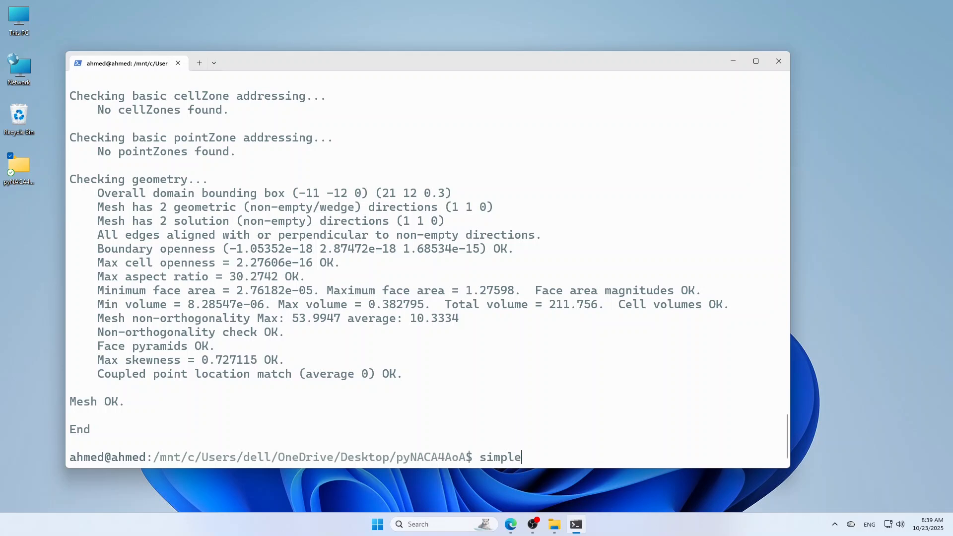
{"action": "type", "text": "Foam"}
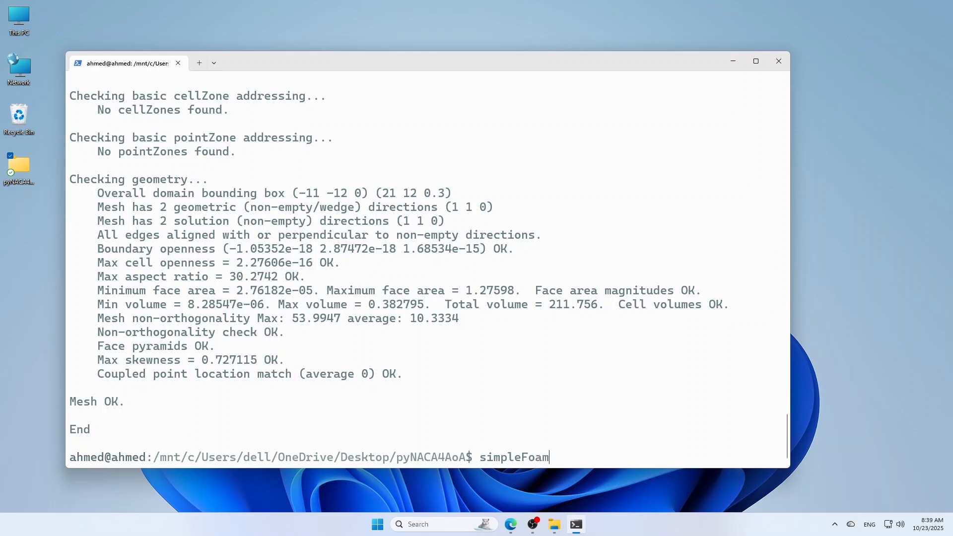
{"action": "key", "text": "Return"}
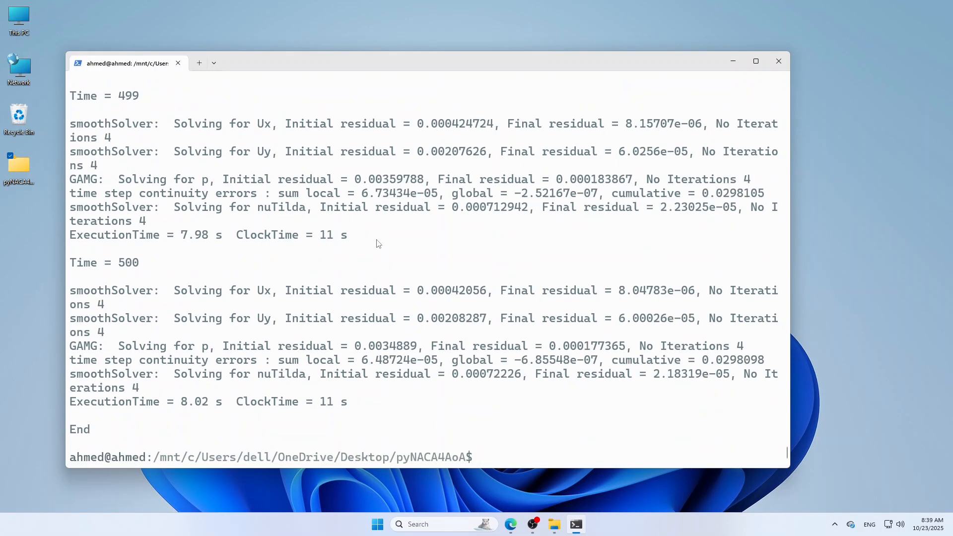
{"action": "mouse_move", "coordinate": [327, 235]}
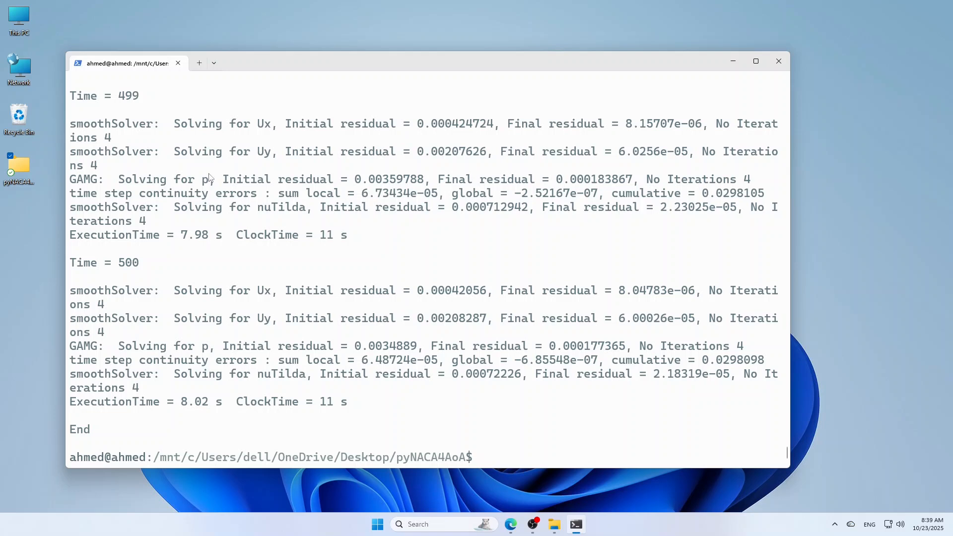
{"action": "mouse_move", "coordinate": [122, 195]}
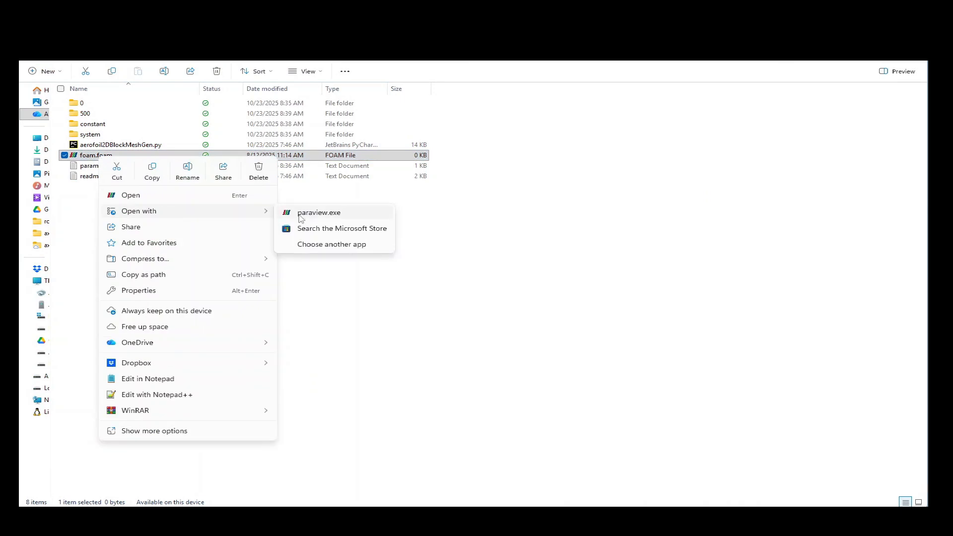
{"action": "left_click", "coordinate": [319, 212]}
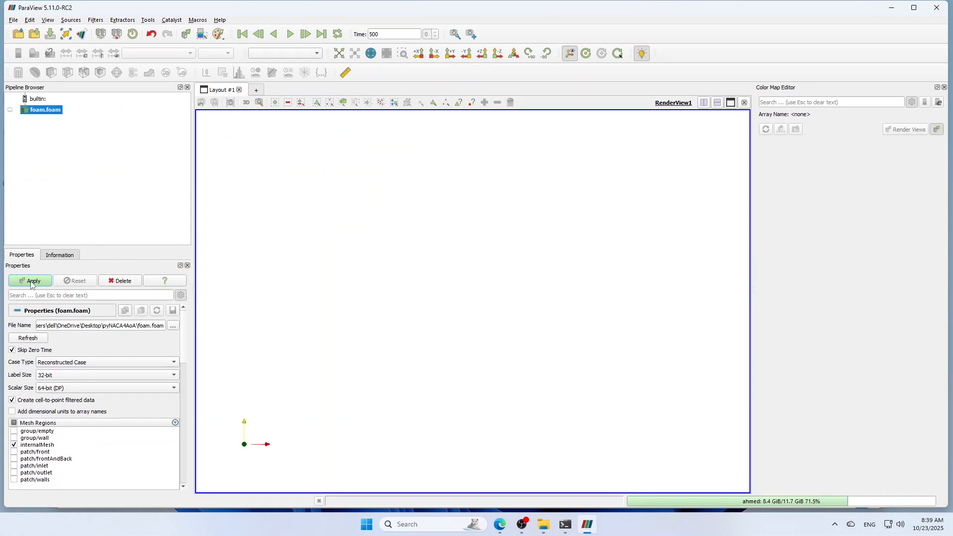
Apply the foam.foam reader to render the airfoil's pressure field p at time 500
{"action": "left_click", "coordinate": [30, 280]}
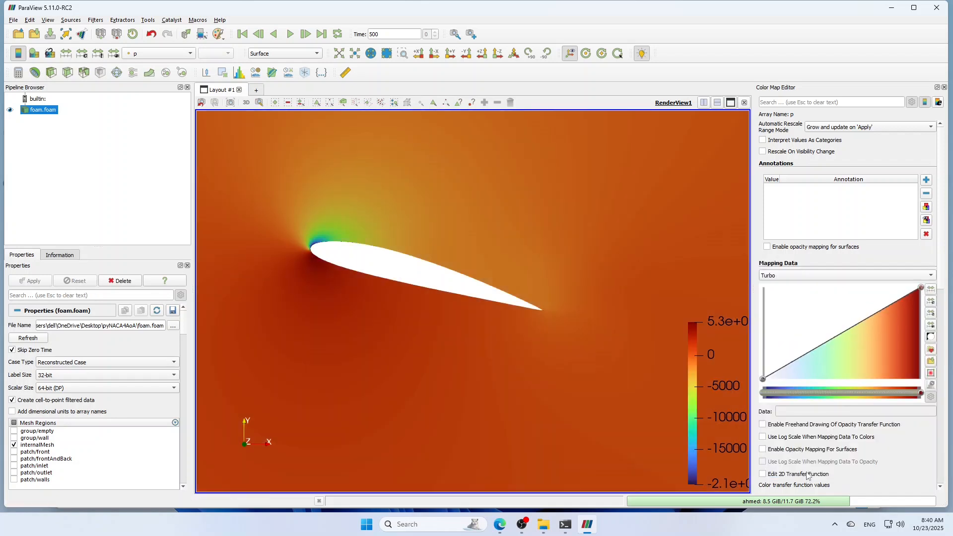
{"action": "mouse_move", "coordinate": [586, 346]}
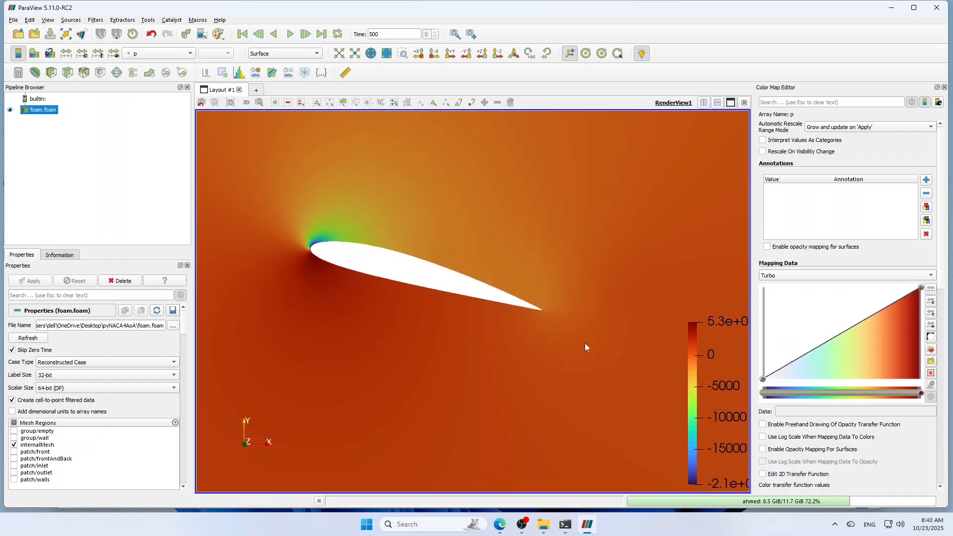